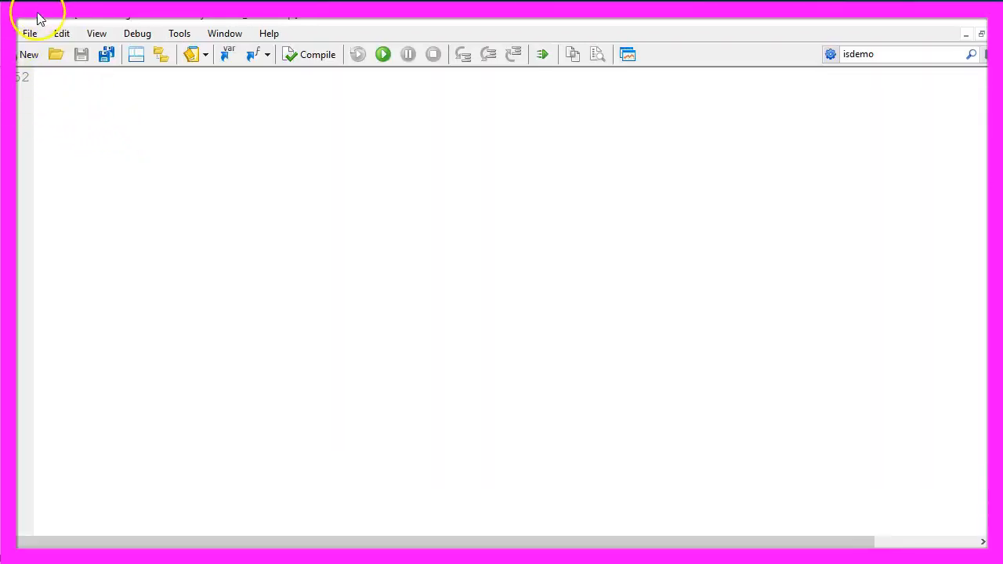
# Step: Start a new program from the wizard as an Expert Advisor from the template
pyautogui.click(30, 33)
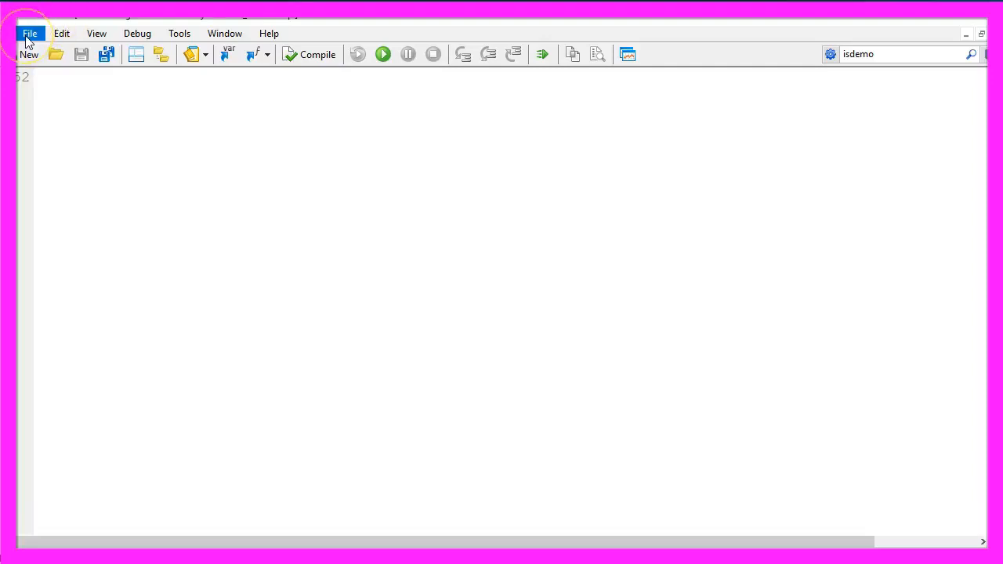
pyautogui.click(29, 33)
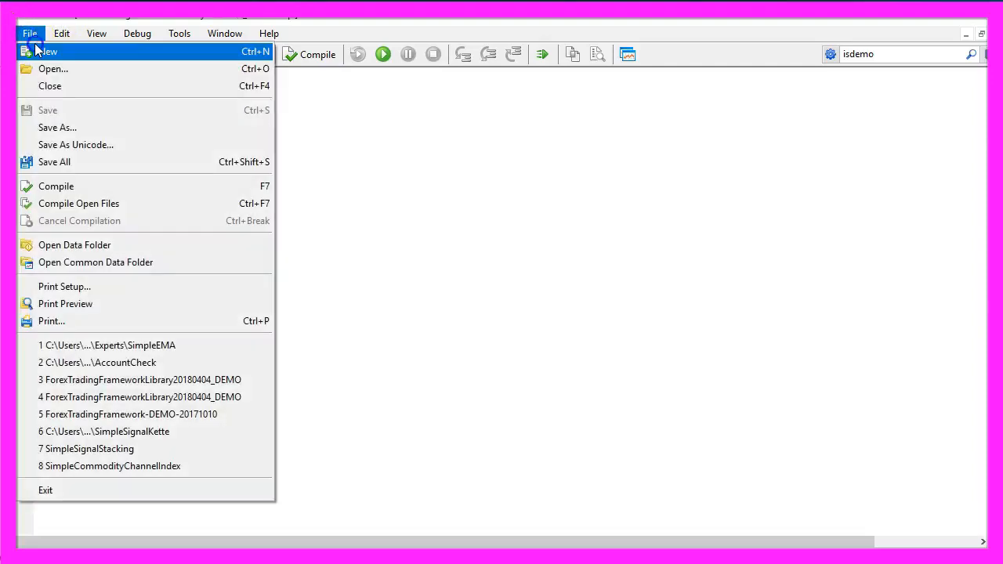
pyautogui.click(47, 50)
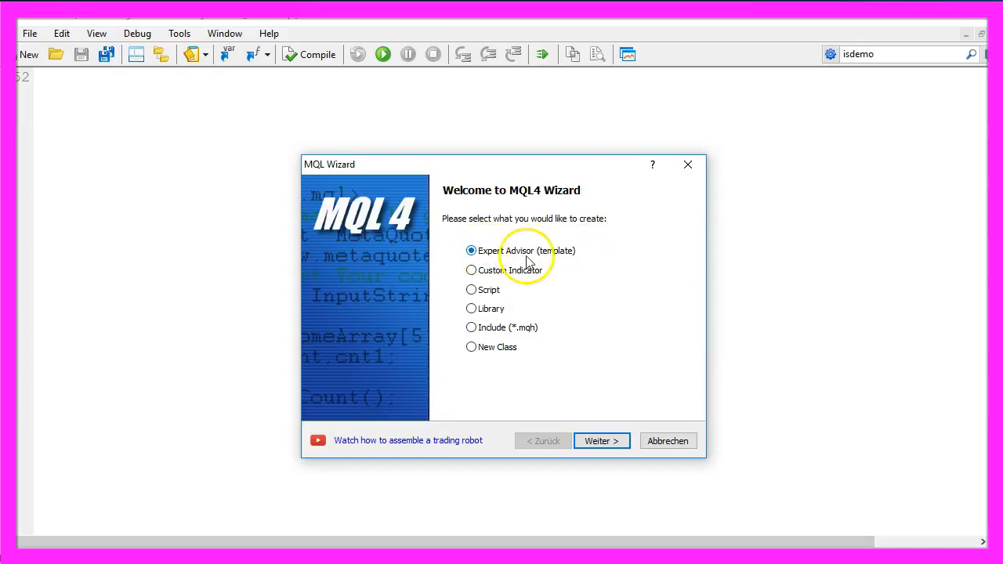
pyautogui.click(602, 441)
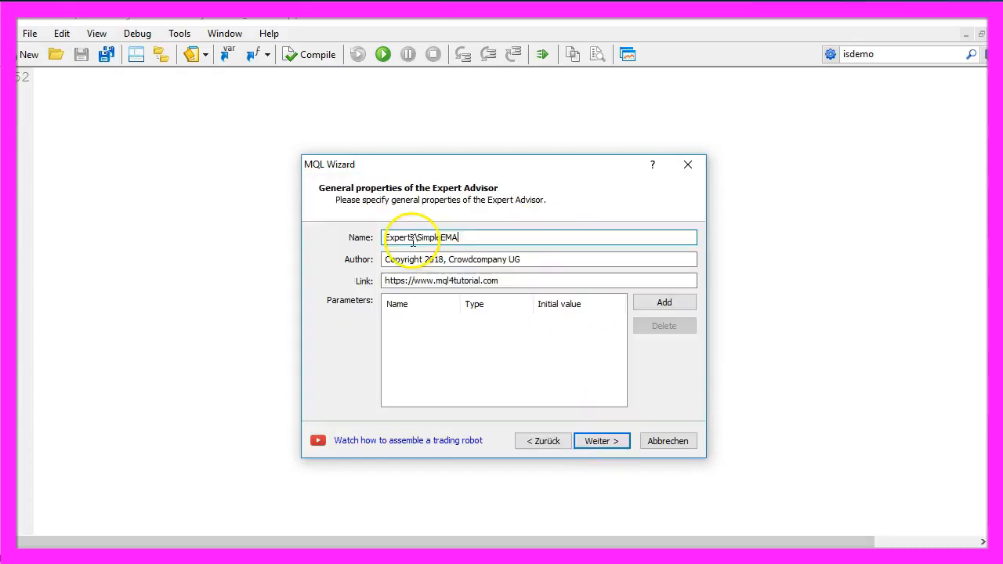
# Step: Name the expert Experts\SimpleEMA and finish the wizard to create SimpleEMA.mq4
pyautogui.doubleClick(432, 238)
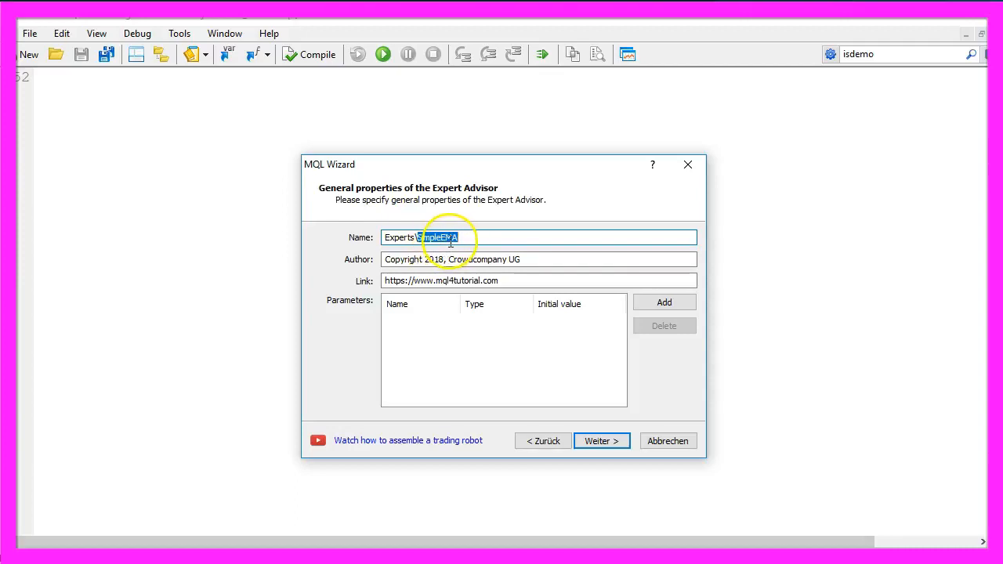
pyautogui.moveTo(602, 452)
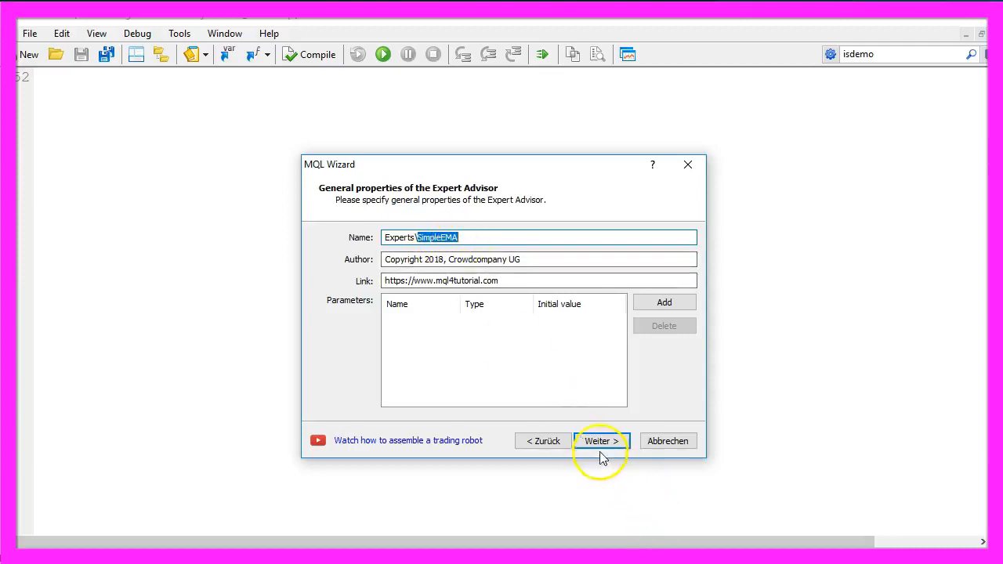
pyautogui.click(602, 440)
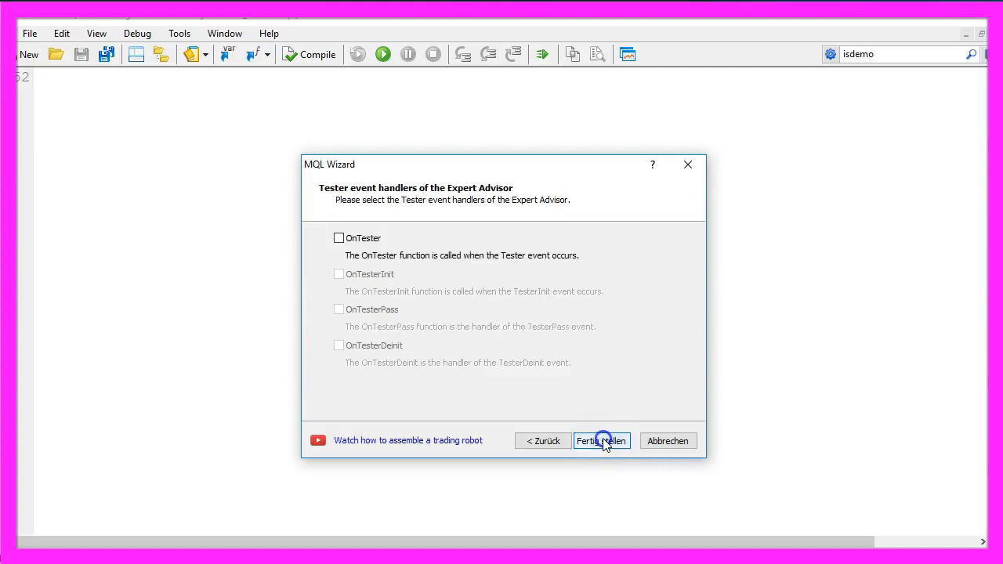
pyautogui.click(602, 440)
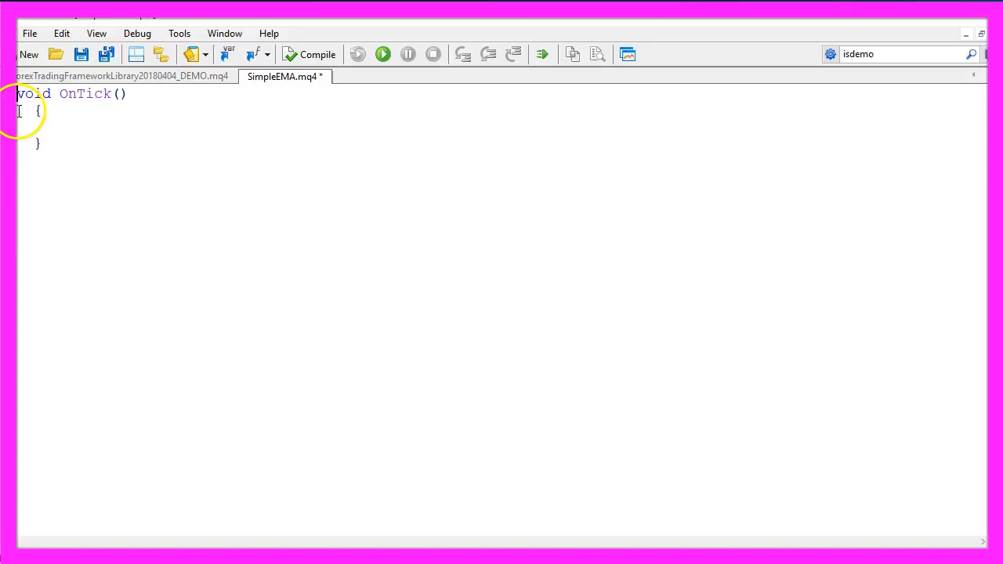
# Step: Add the comment '// we create a string variable for the signal' in OnTick and select its wording
pyautogui.write('// we create a string variable for the signal')
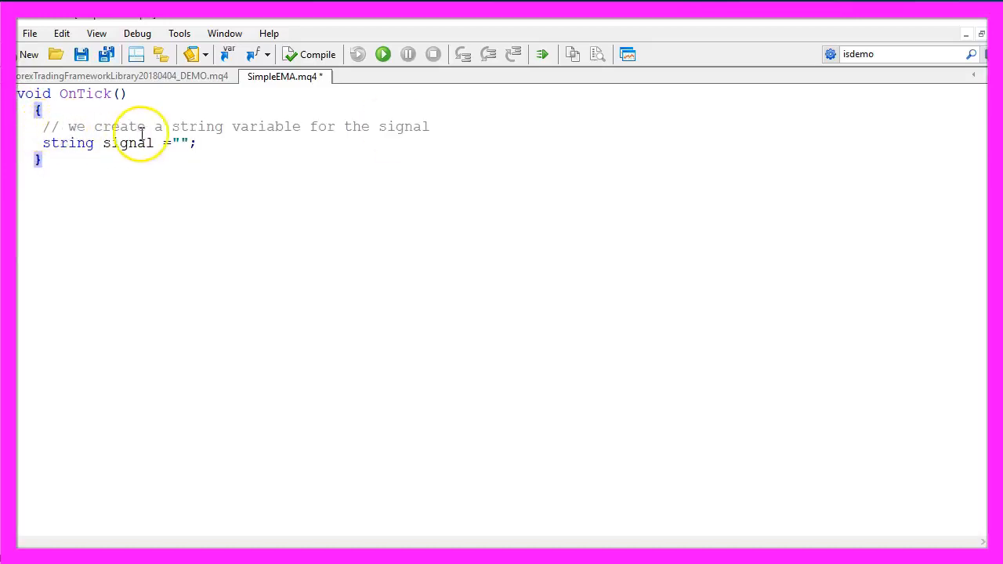
pyautogui.moveTo(153, 126); pyautogui.dragTo(426, 126)
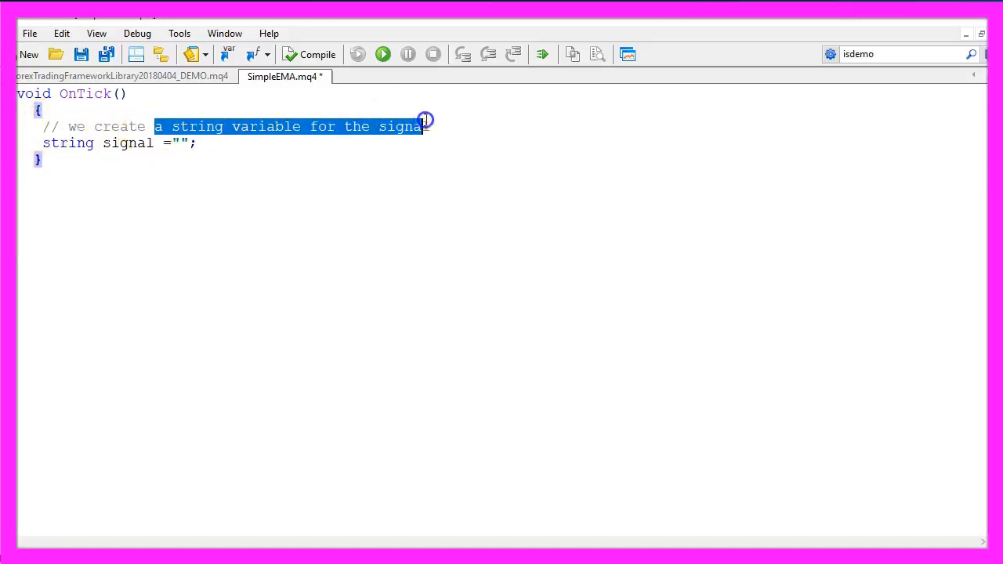
pyautogui.doubleClick(128, 142)
pyautogui.write('double MyMovingAverage = iMA(_Symbol, _Period, 20, 0, MODE_EMA, PRICE_CLOSE, 0);')
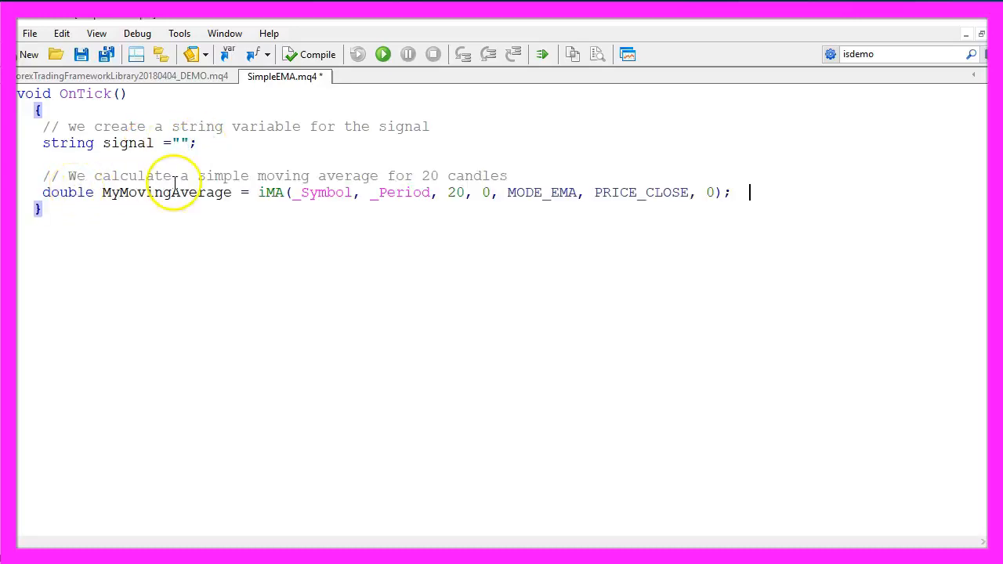
pyautogui.doubleClick(270, 191)
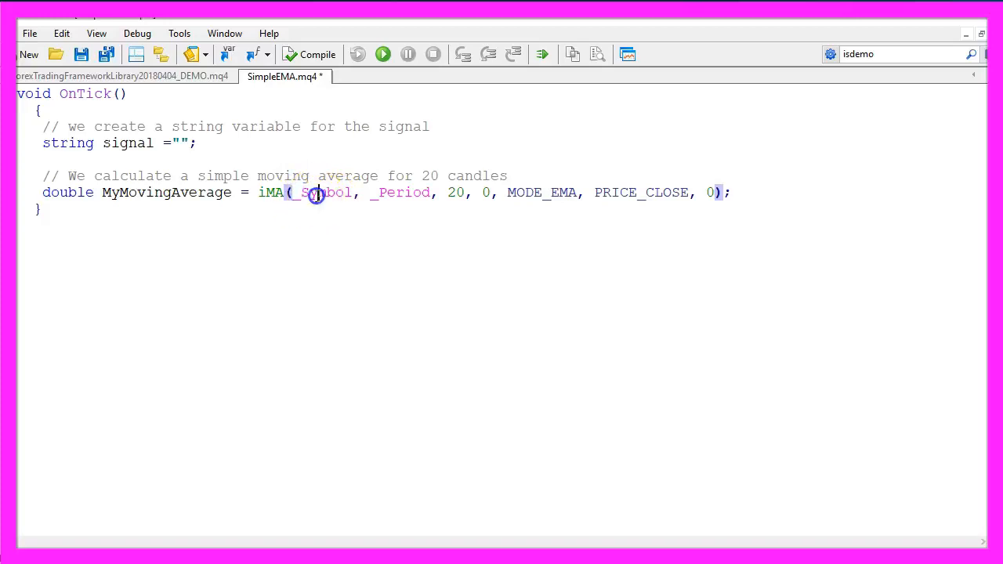
pyautogui.doubleClick(401, 191)
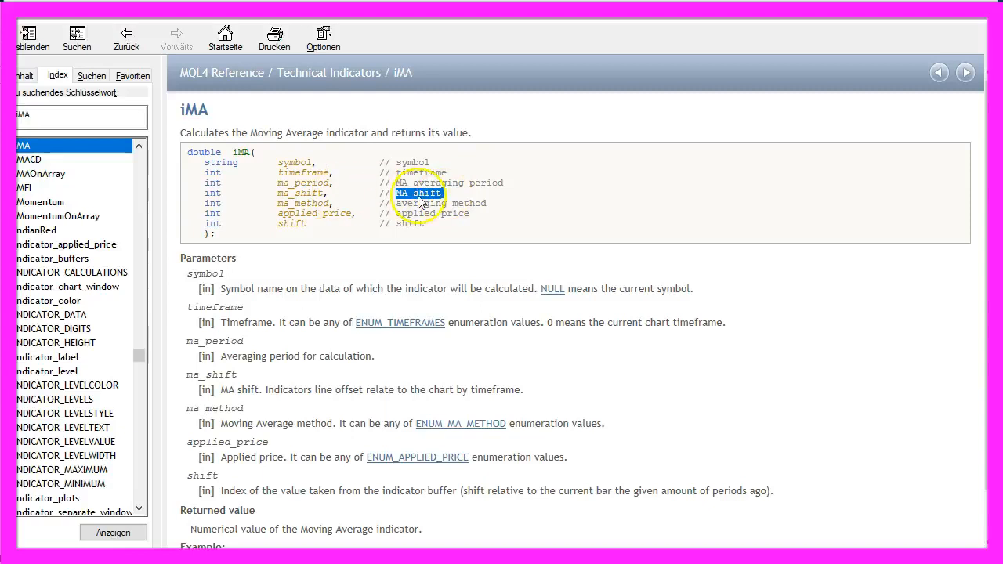
pyautogui.doubleClick(411, 223)
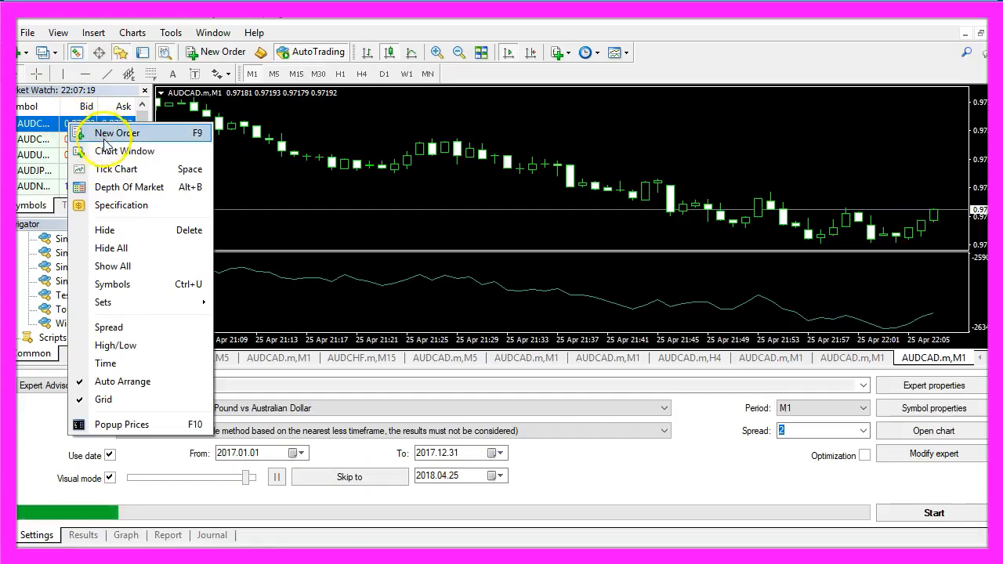
# Step: Insert a Moving Average indicator with period 20, exponential method on Close, onto the AUDCAD chart
pyautogui.click(92, 31)
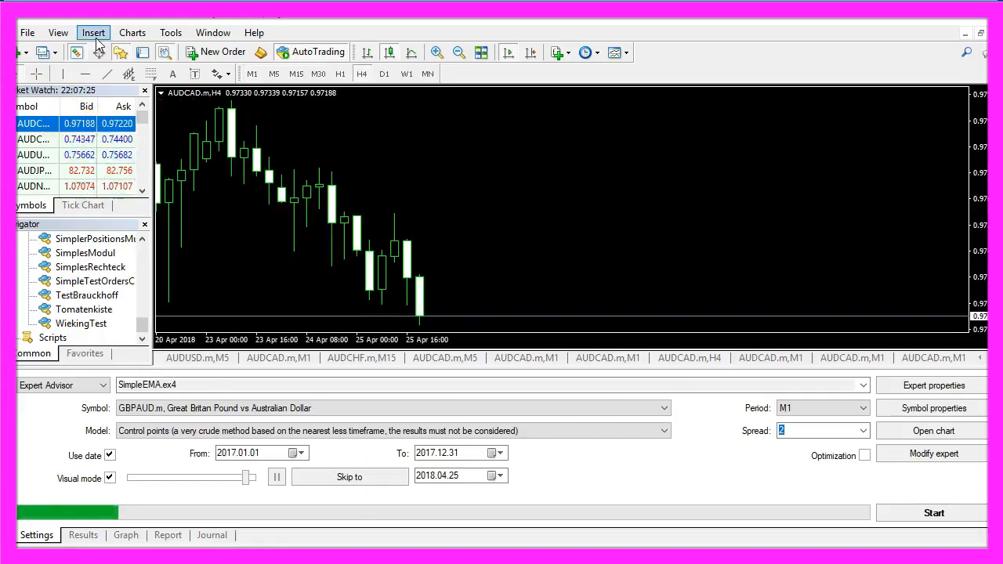
pyautogui.click(93, 31)
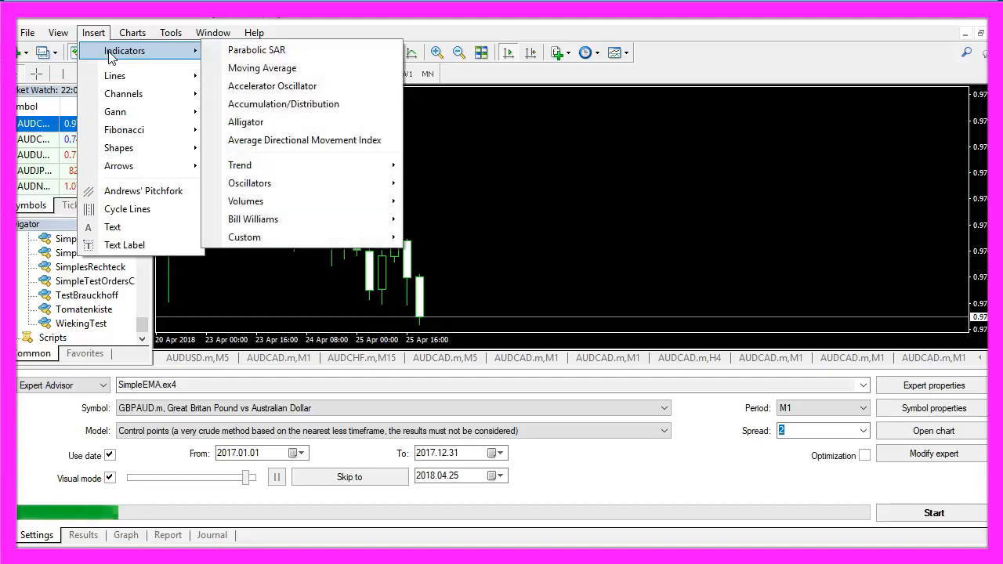
pyautogui.click(262, 67)
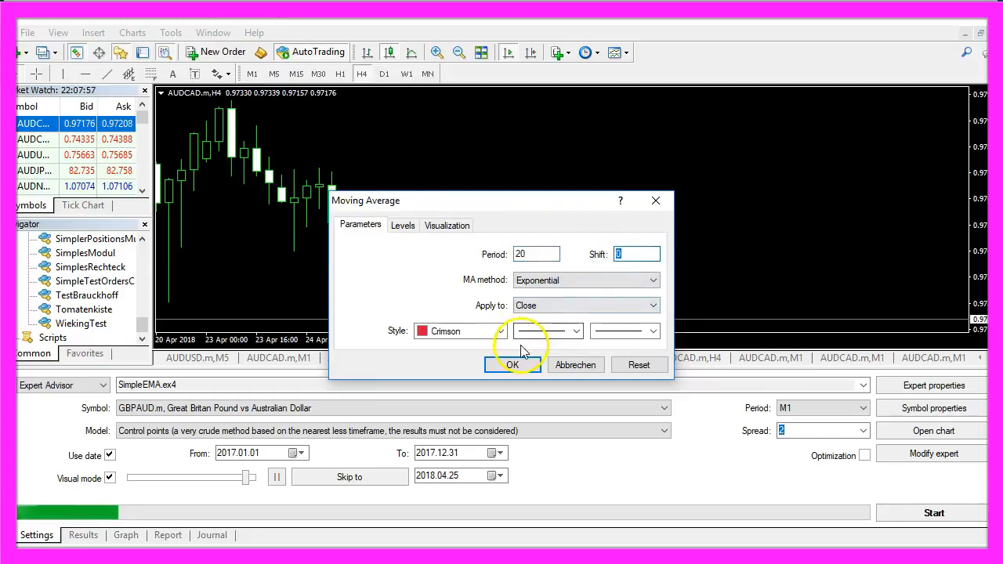
pyautogui.click(500, 331)
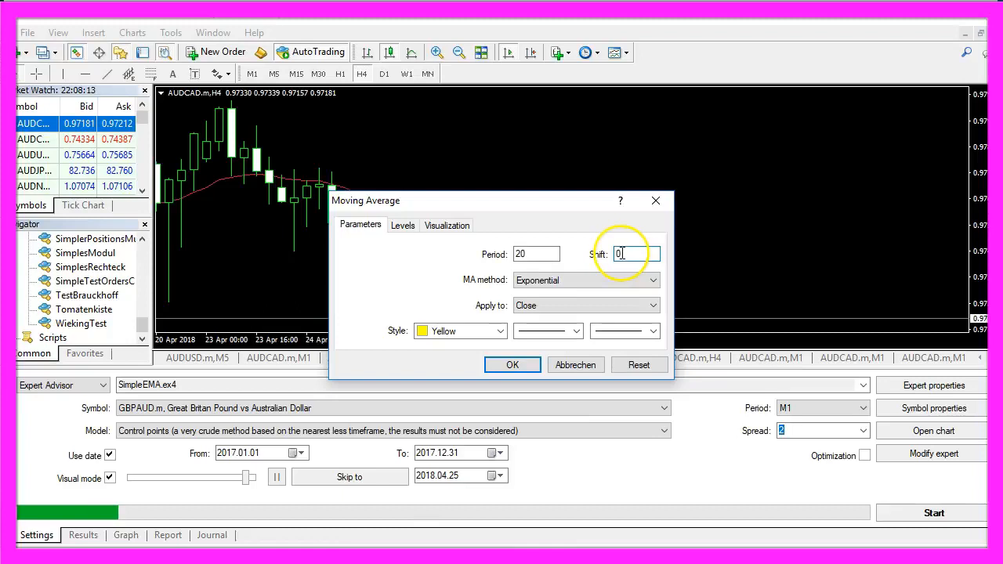
pyautogui.write('20')
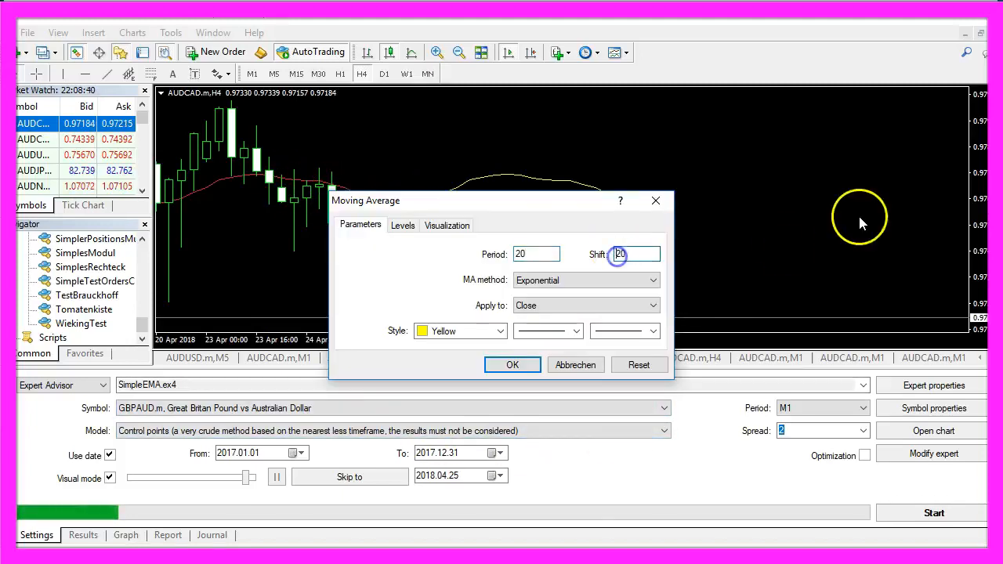
pyautogui.click(513, 364)
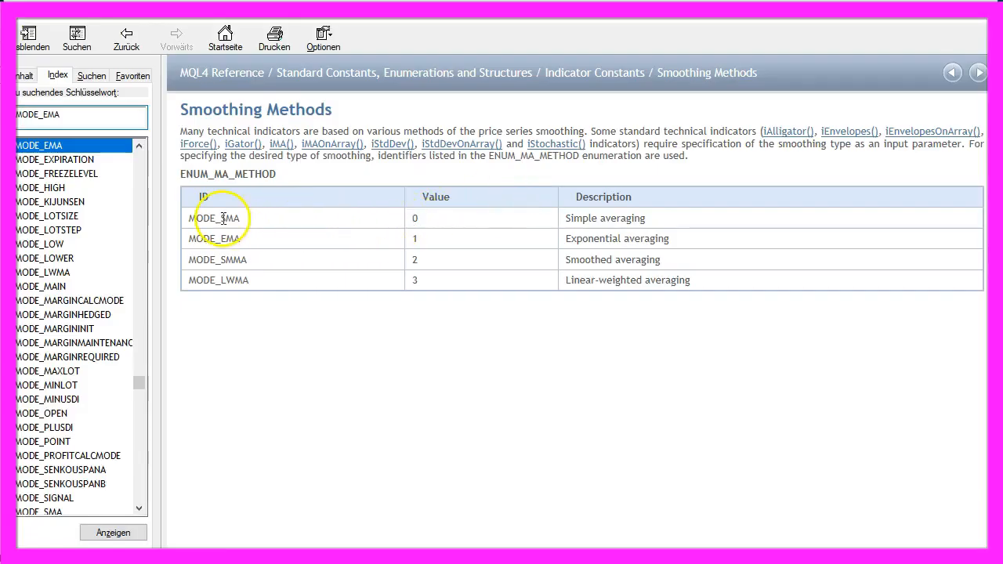
# Step: Mark the MODE_SMA, MODE_SMMA and MODE_EMA constants in the Smoothing Methods reference table
pyautogui.doubleClick(229, 217)
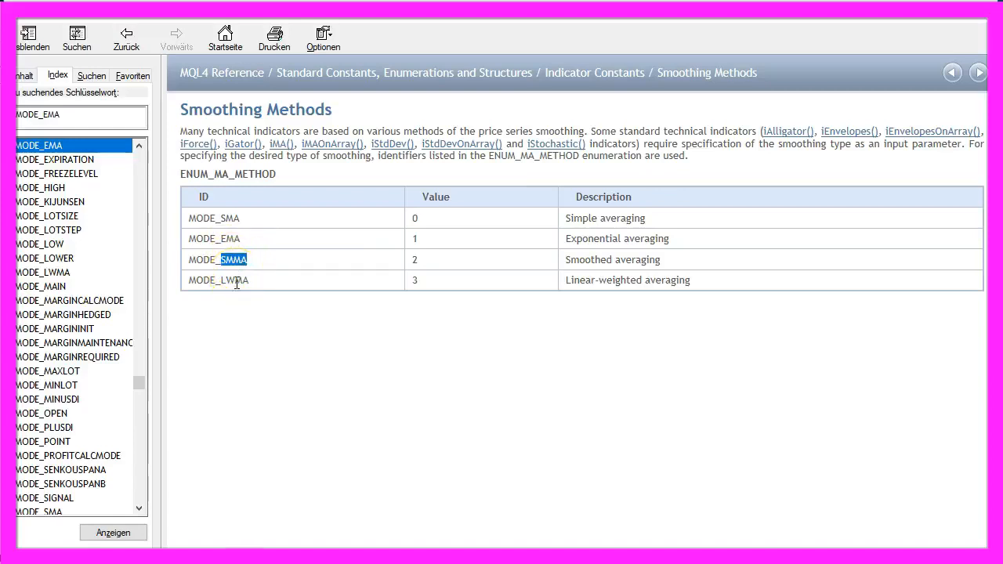
pyautogui.doubleClick(579, 279)
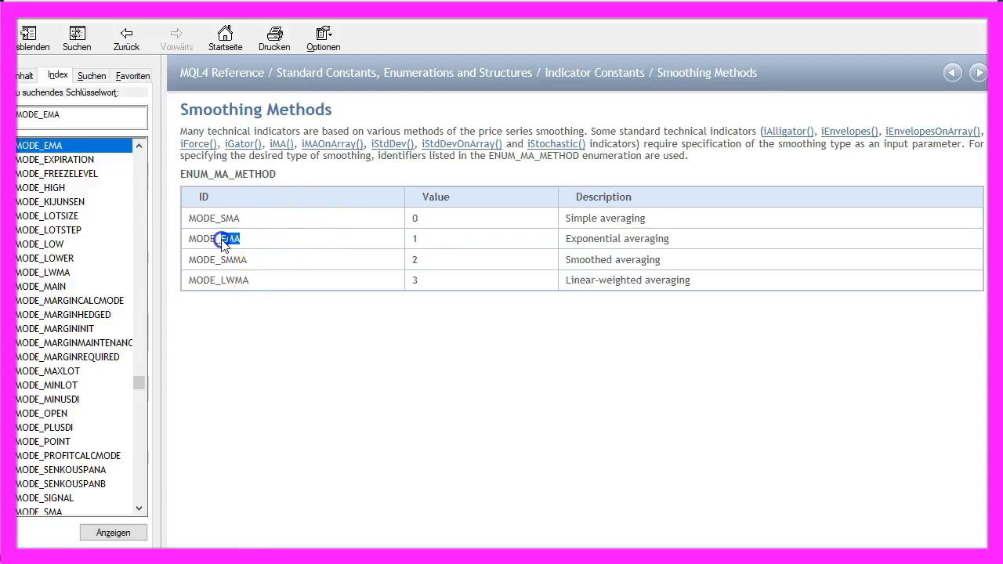
pyautogui.doubleClick(230, 238)
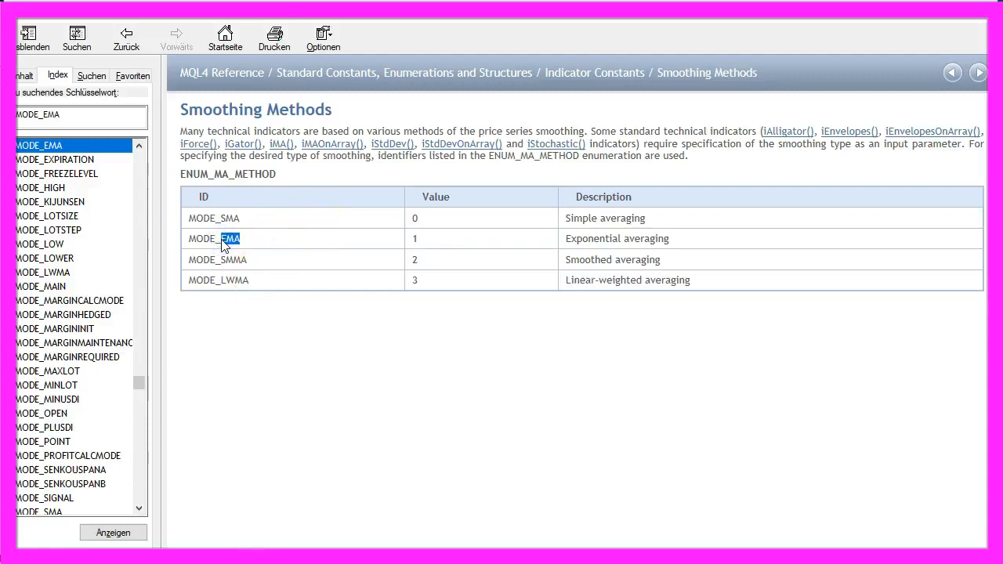
pyautogui.doubleClick(230, 218)
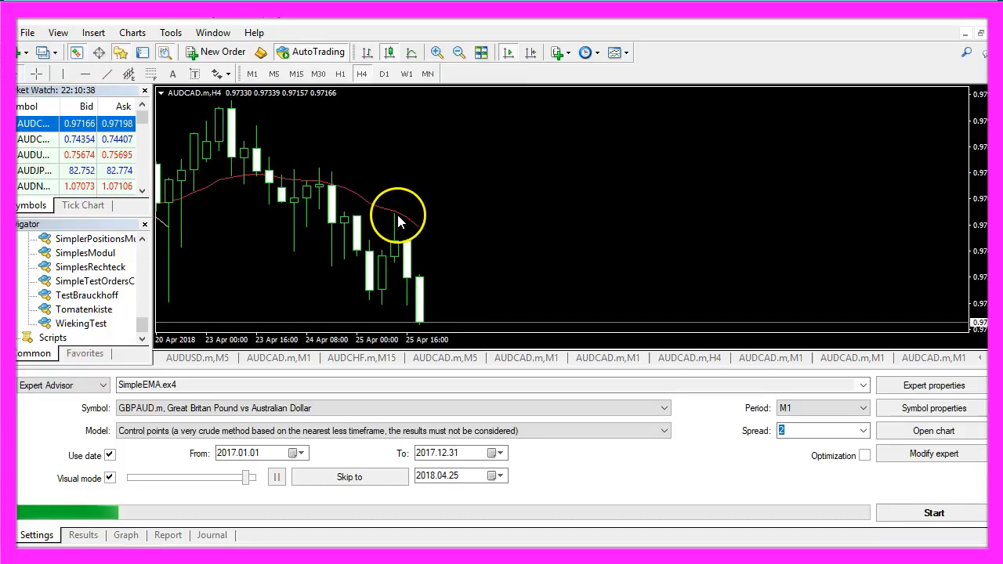
pyautogui.moveTo(422, 232)
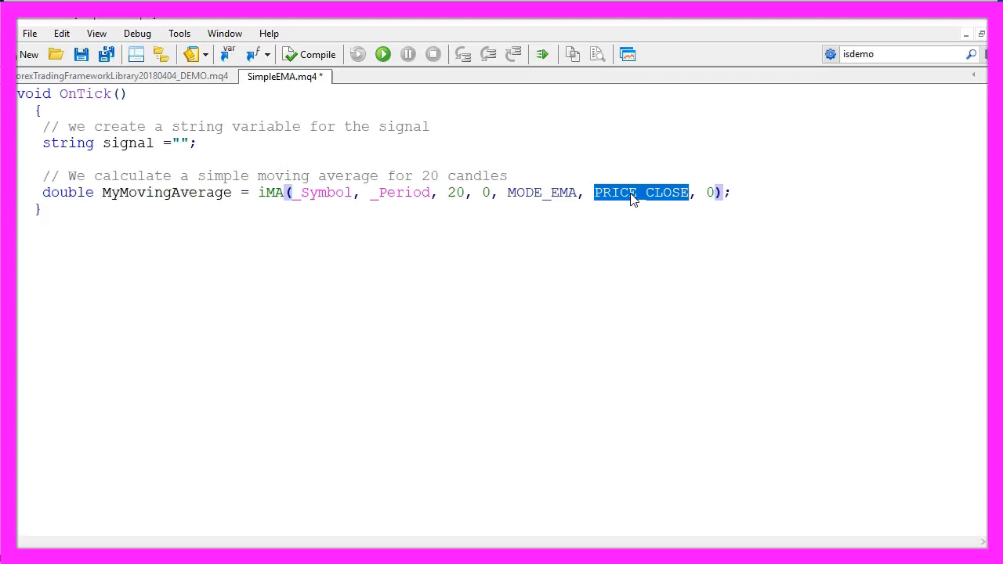
# Step: Place the cursor in OnTick to write the iMA 20-period MODE_EMA PRICE_CLOSE calculation
pyautogui.click(618, 192)
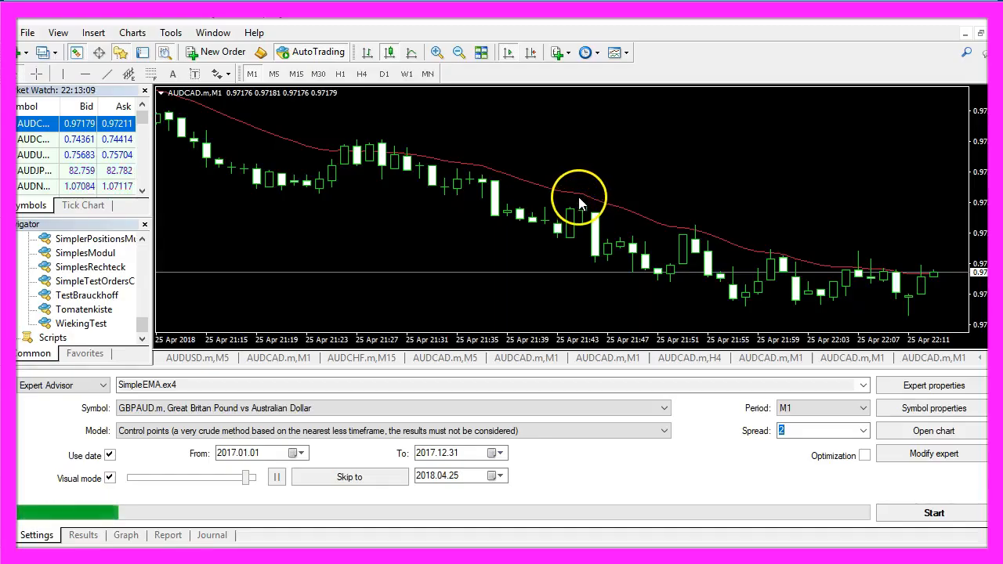
pyautogui.moveTo(452, 216)
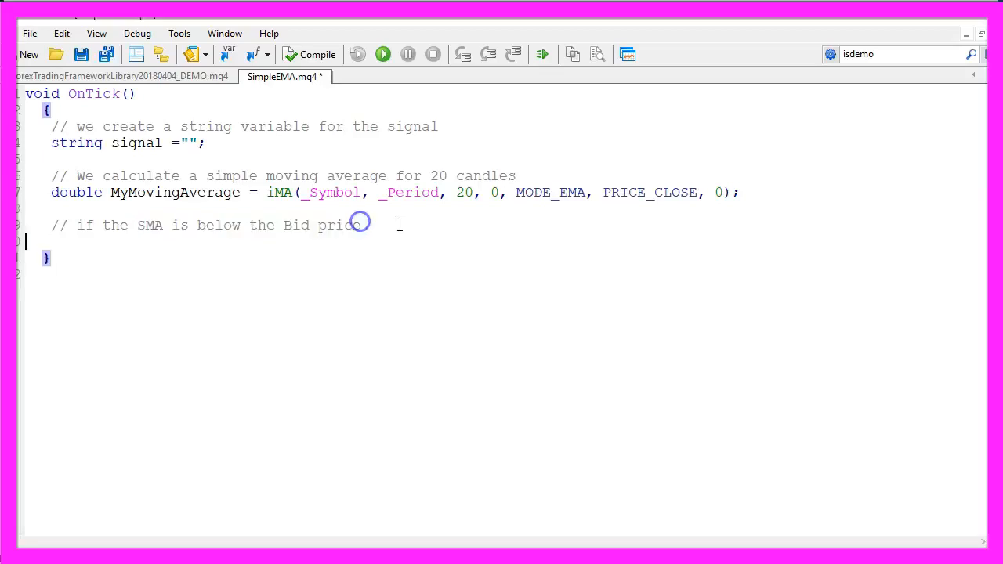
# Step: Write if (MyMovingAverage<Bid) signal="buy" and the matching sell block, then a new line after it
pyautogui.write('if (MyMovingAverage<Bid)')
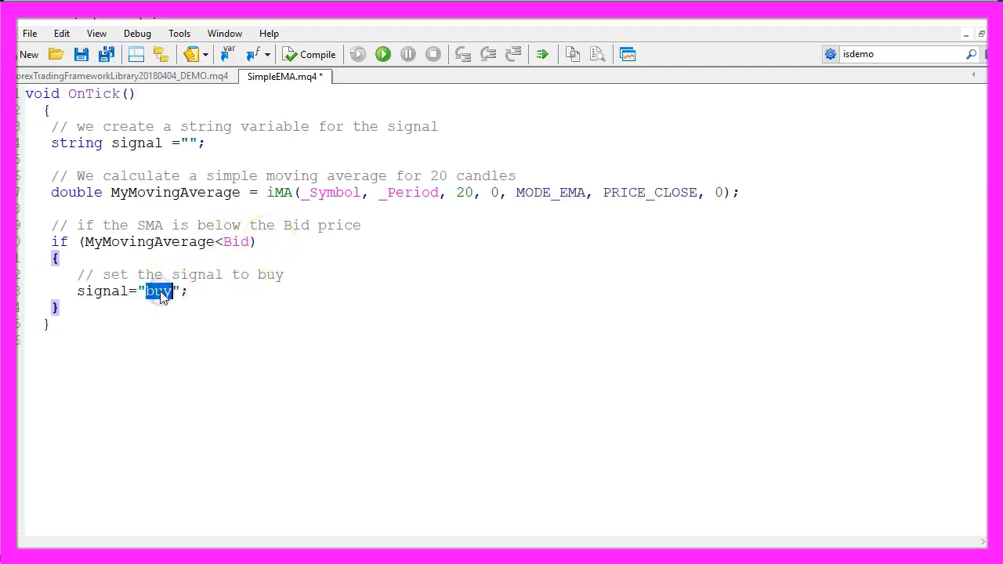
pyautogui.doubleClick(102, 290)
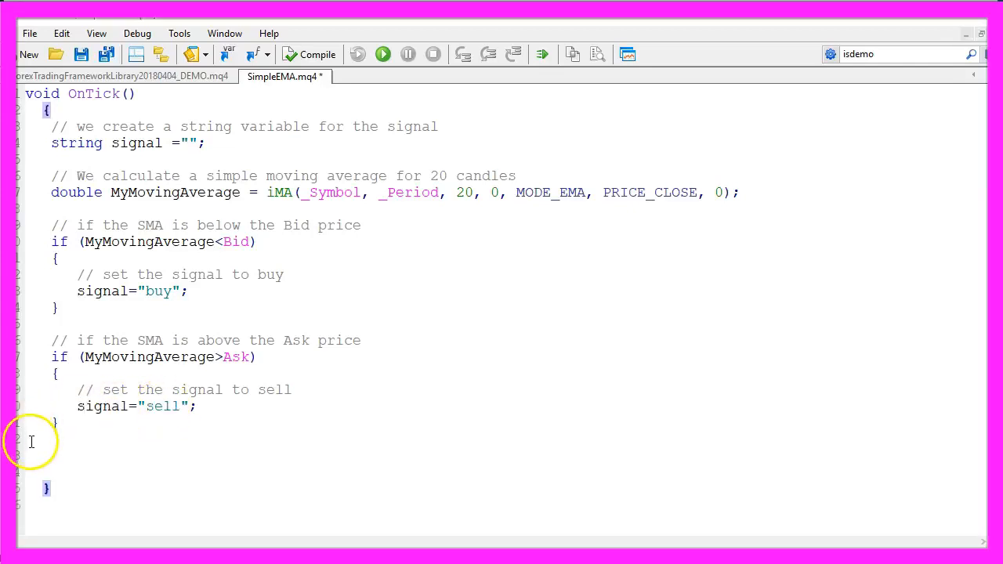
pyautogui.click(31, 456)
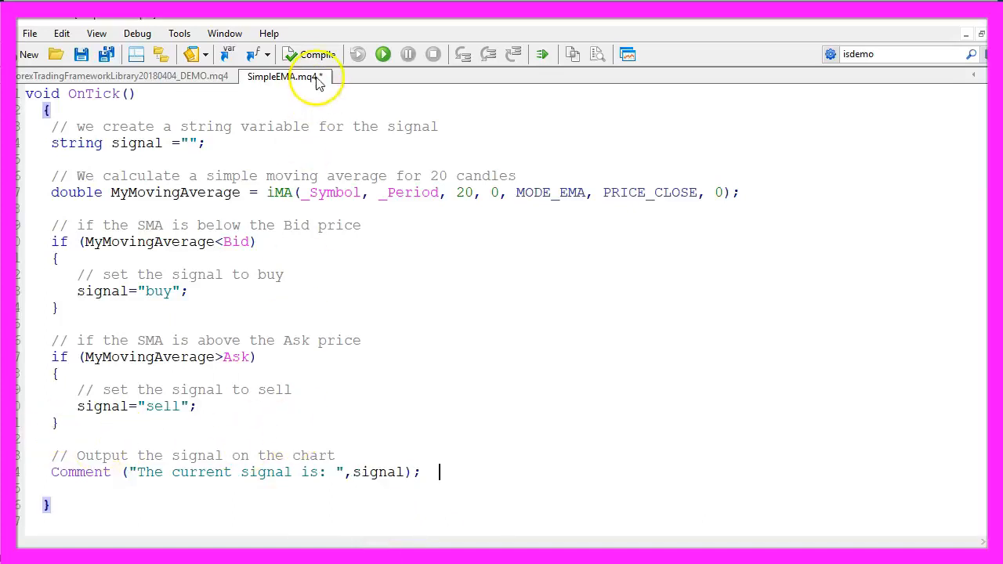
pyautogui.moveTo(316, 53)
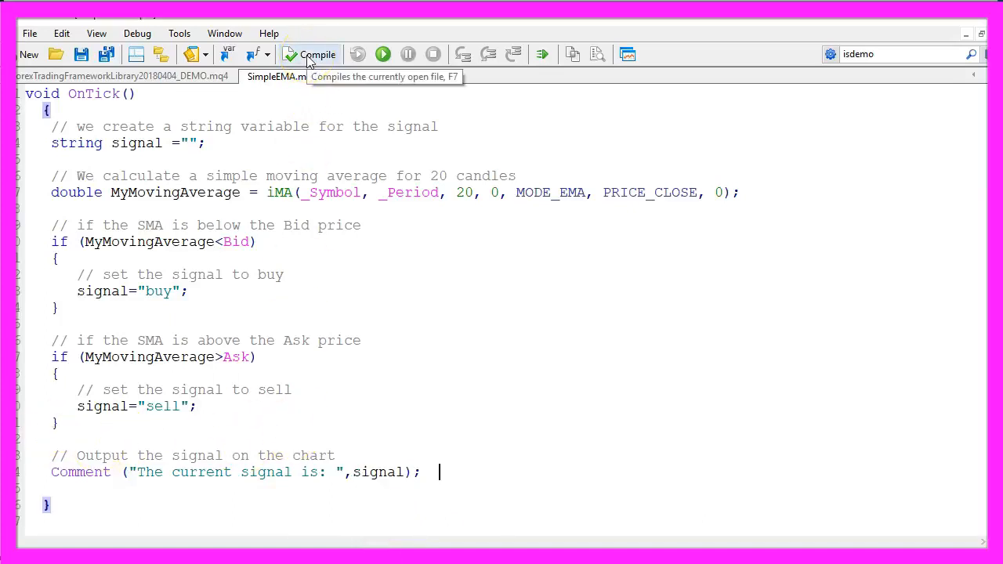
# Step: Compile SimpleEMA.mq4 with 0 errors and 0 warnings
pyautogui.click(319, 53)
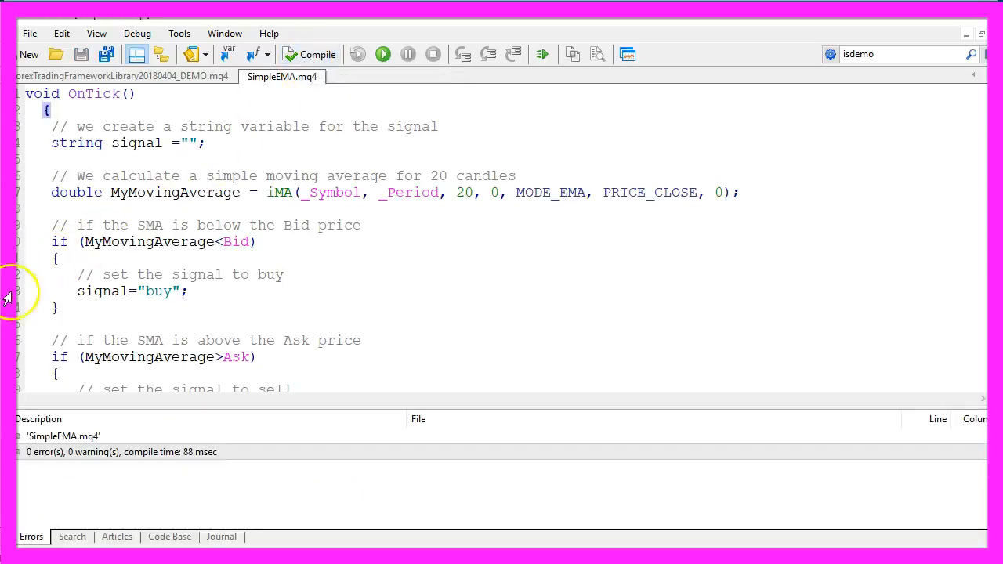
pyautogui.moveTo(608, 148)
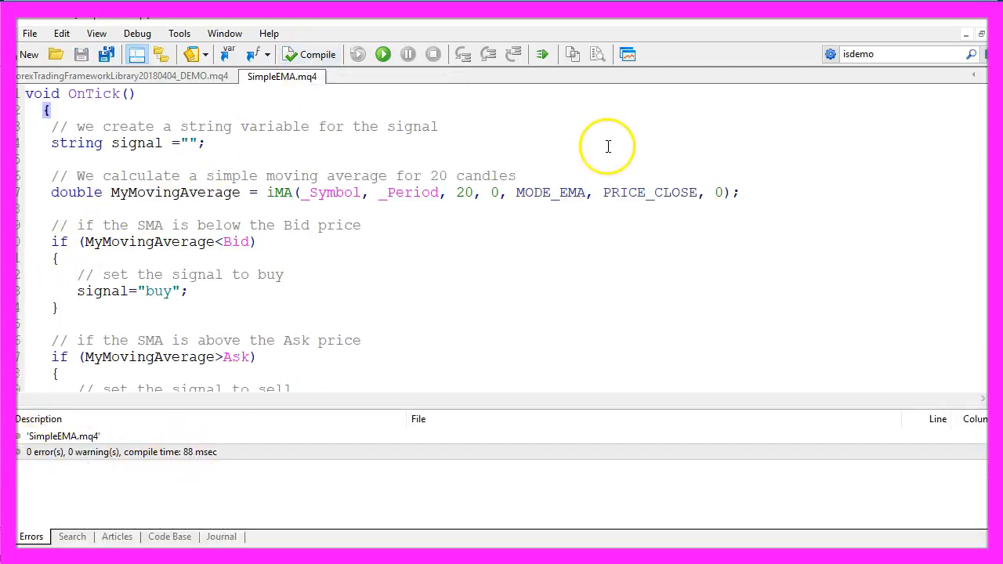
pyautogui.moveTo(627, 53)
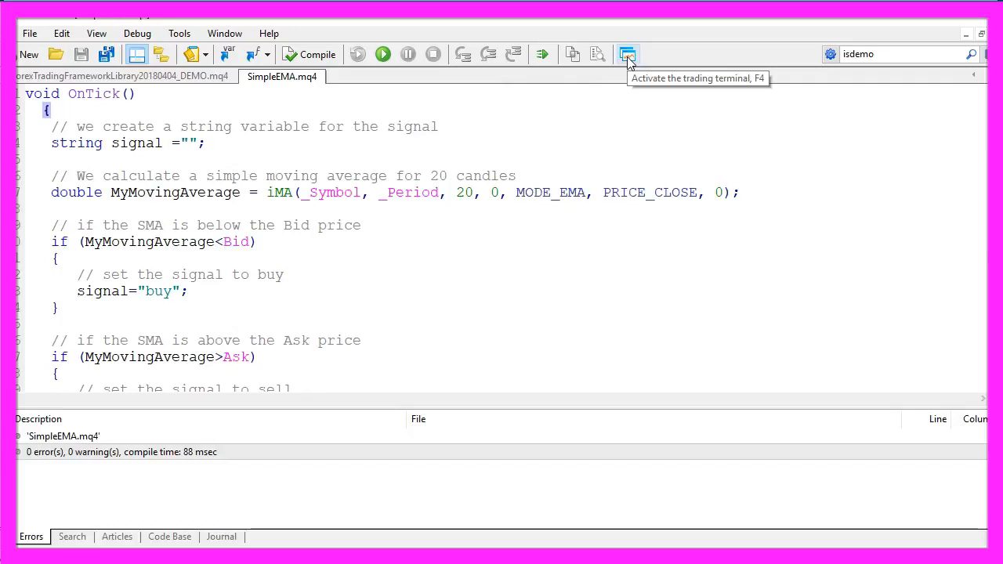
# Step: In the terminal, add a Moving Average trend indicator with period 20, exponential, to the AUDCAD chart
pyautogui.click(627, 54)
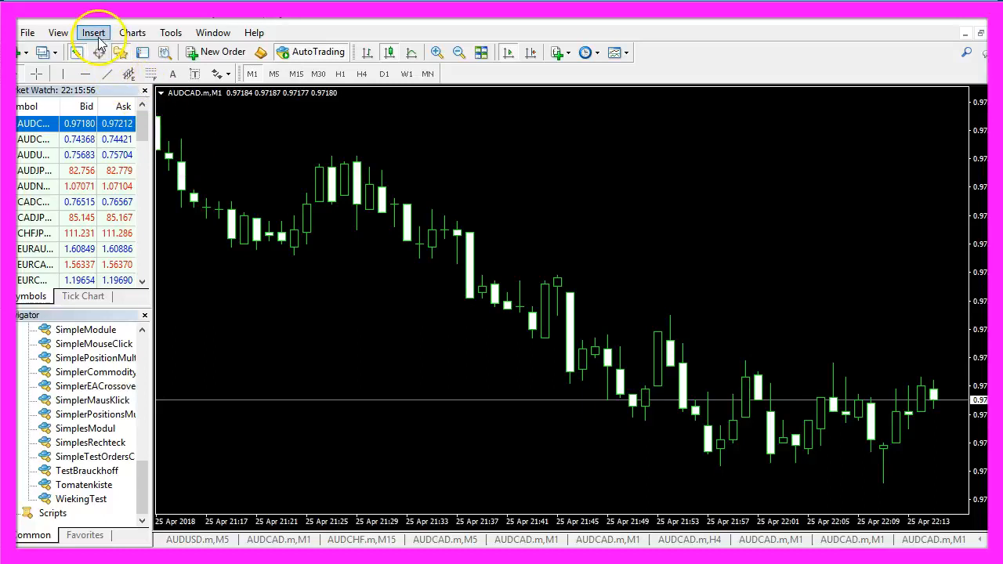
pyautogui.click(92, 31)
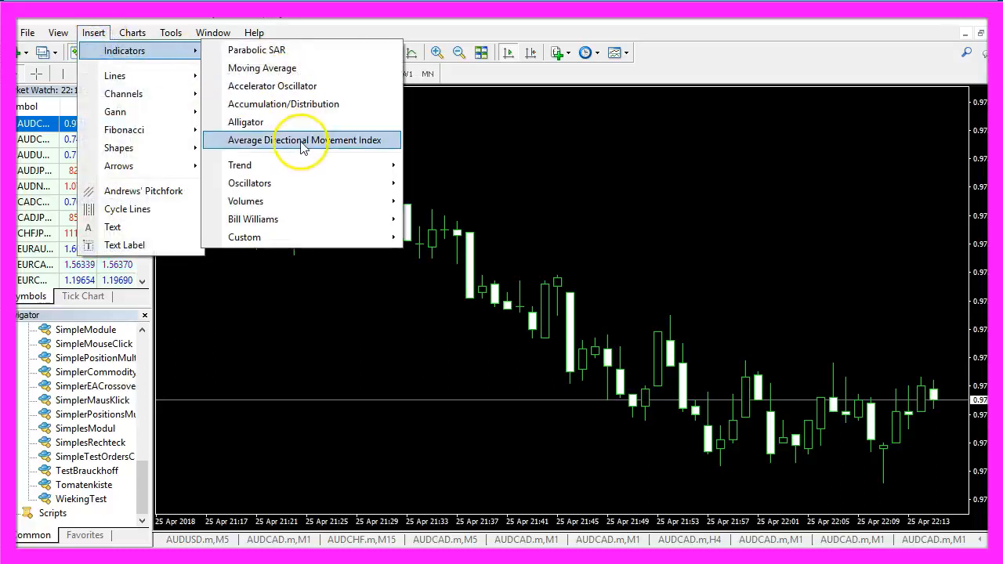
pyautogui.moveTo(240, 164)
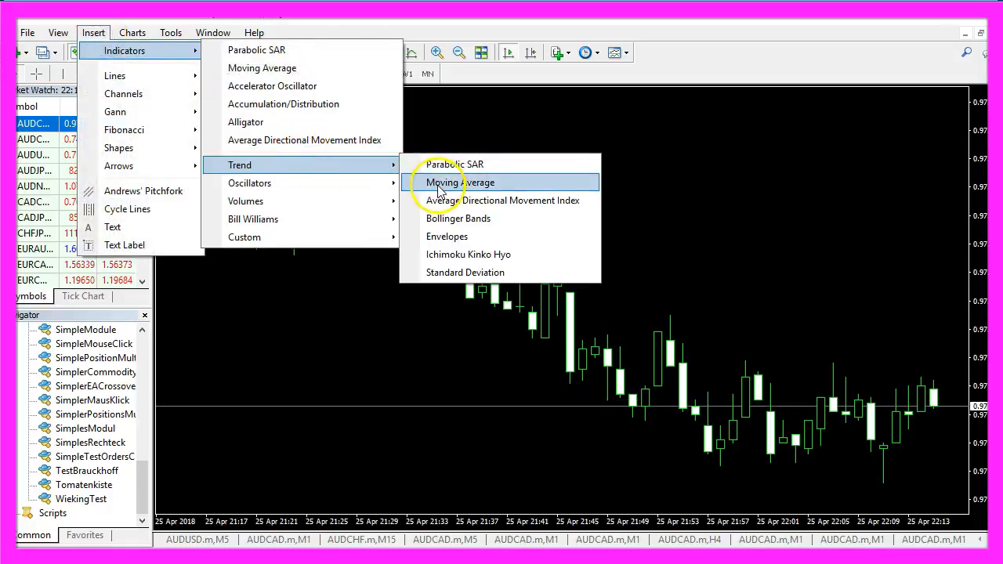
pyautogui.click(459, 182)
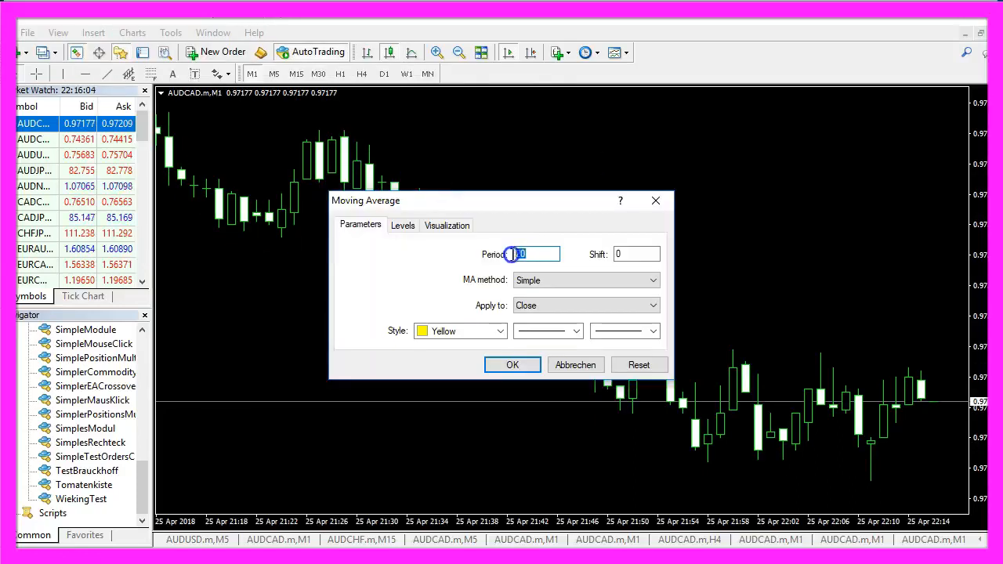
pyautogui.click(635, 254)
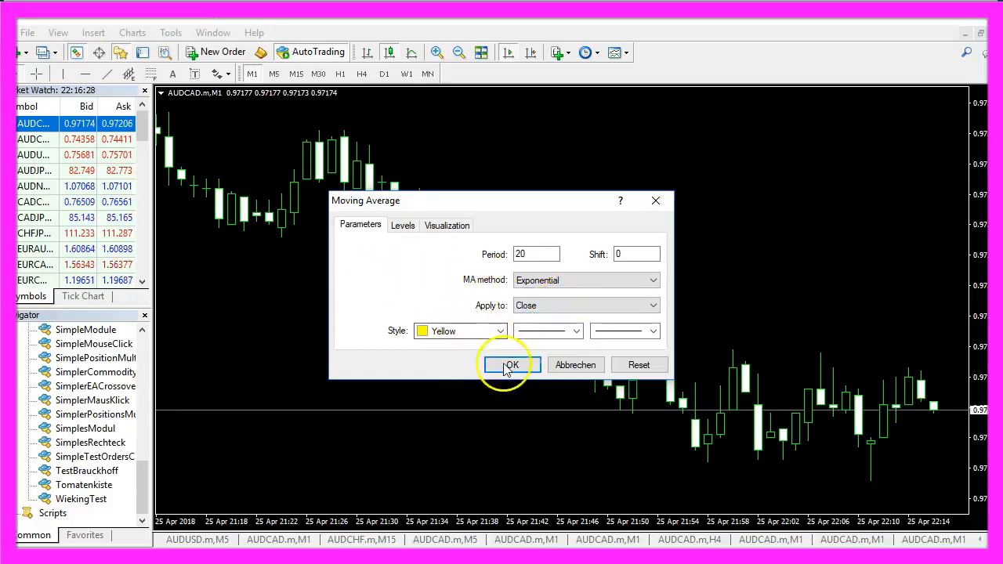
pyautogui.click(510, 365)
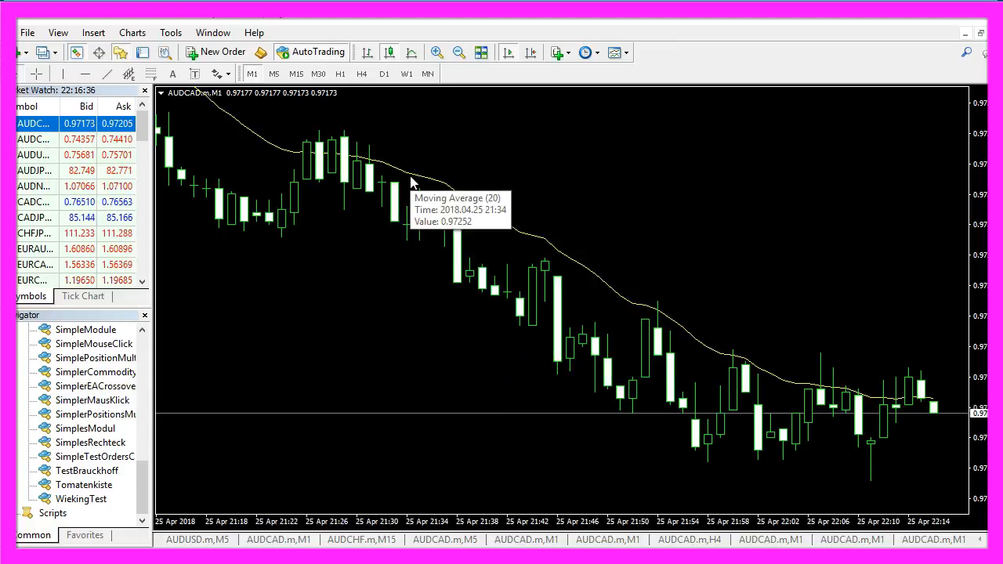
pyautogui.rightClick(410, 182)
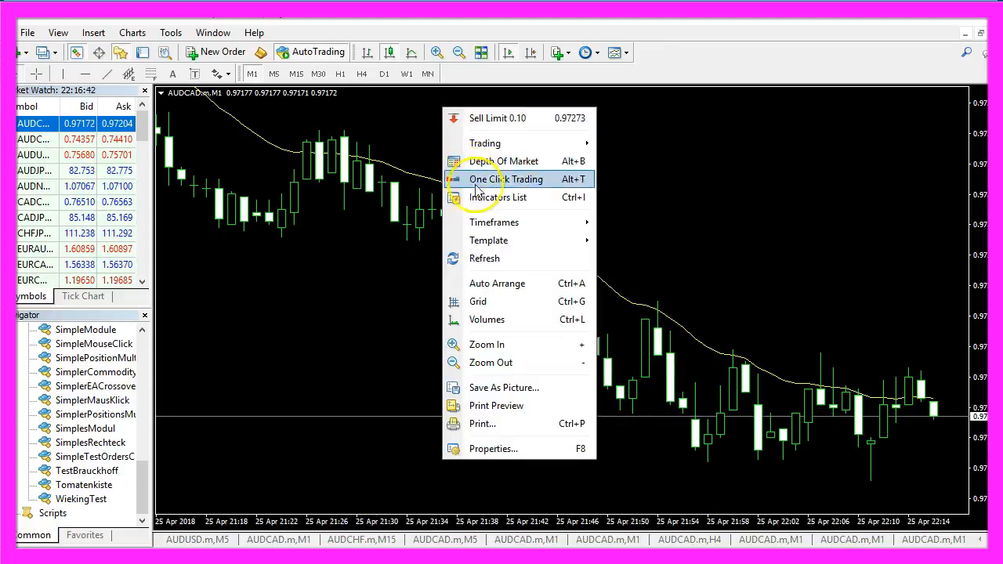
pyautogui.moveTo(494, 241)
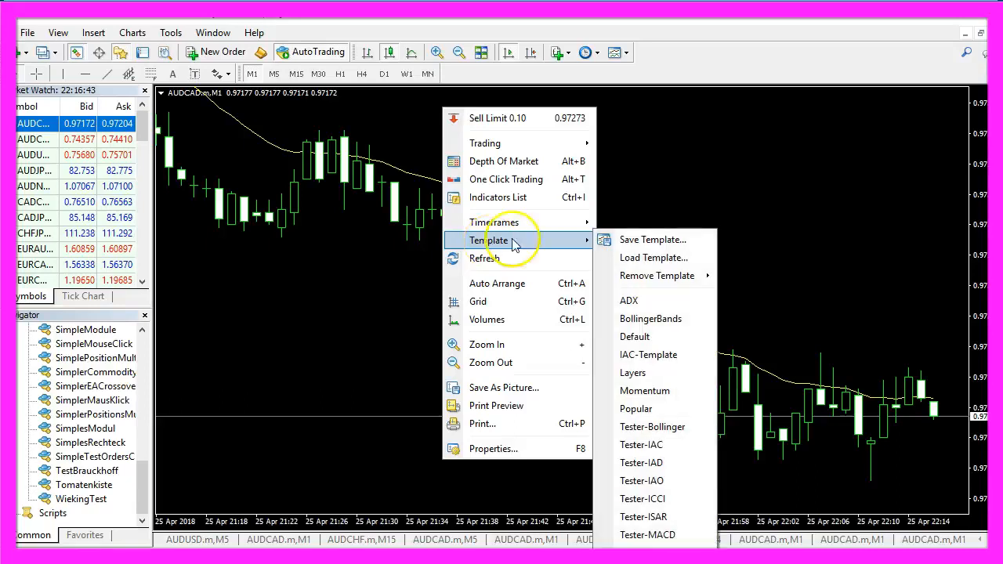
pyautogui.click(652, 240)
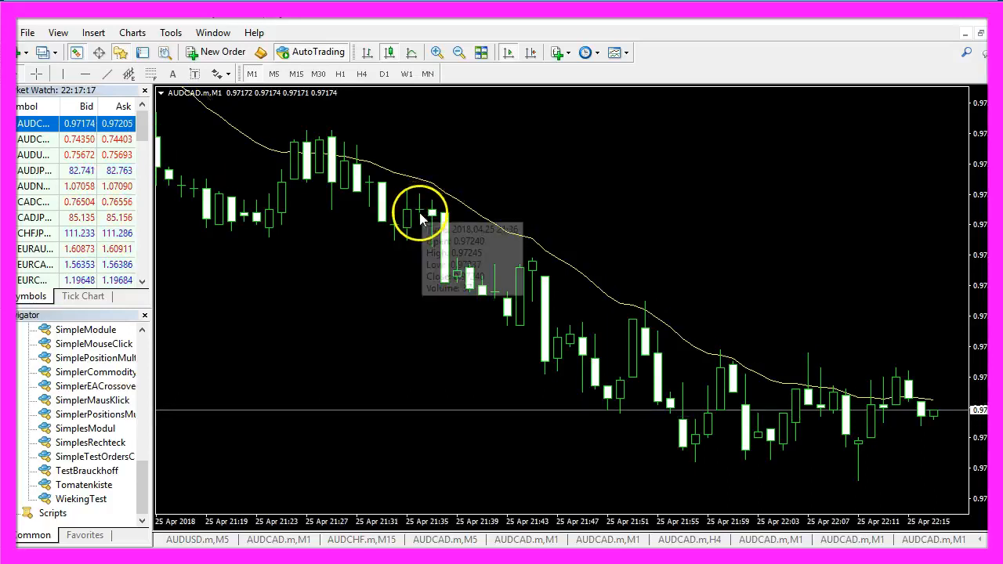
pyautogui.moveTo(460, 206)
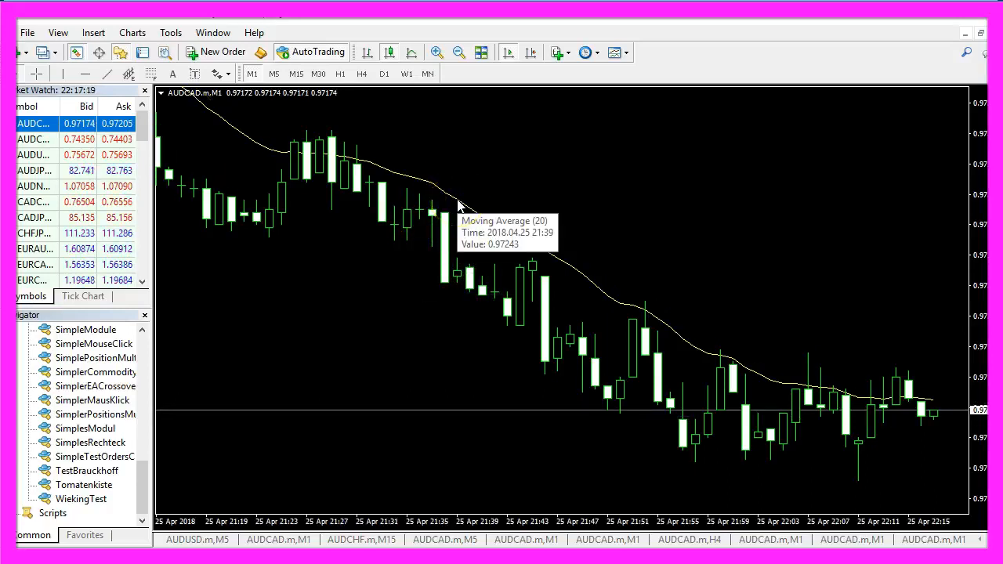
# Step: Show the Strategy Tester and start the visual backtest of SimpleEMA.ex4 on GBPAUD
pyautogui.click(58, 32)
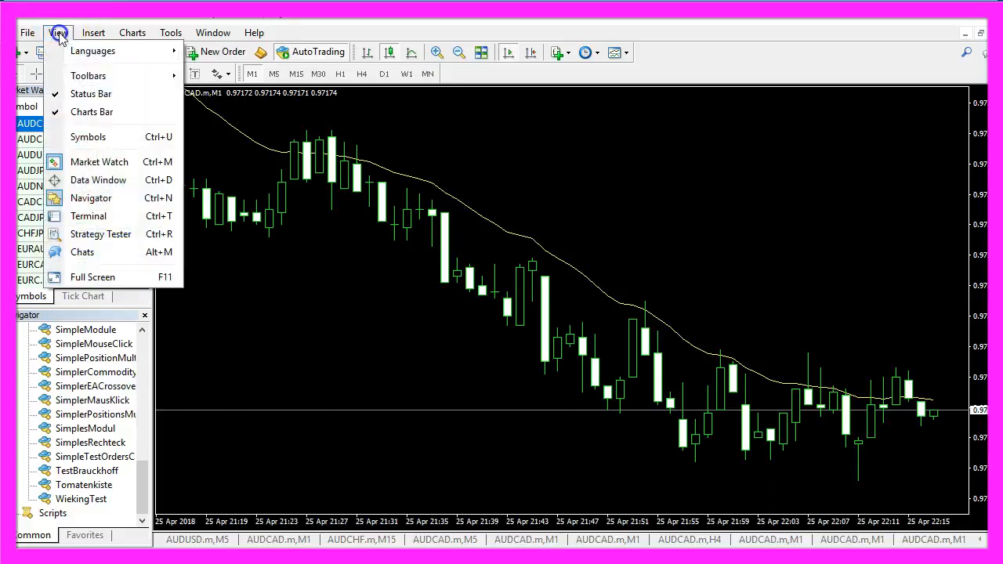
pyautogui.moveTo(101, 233)
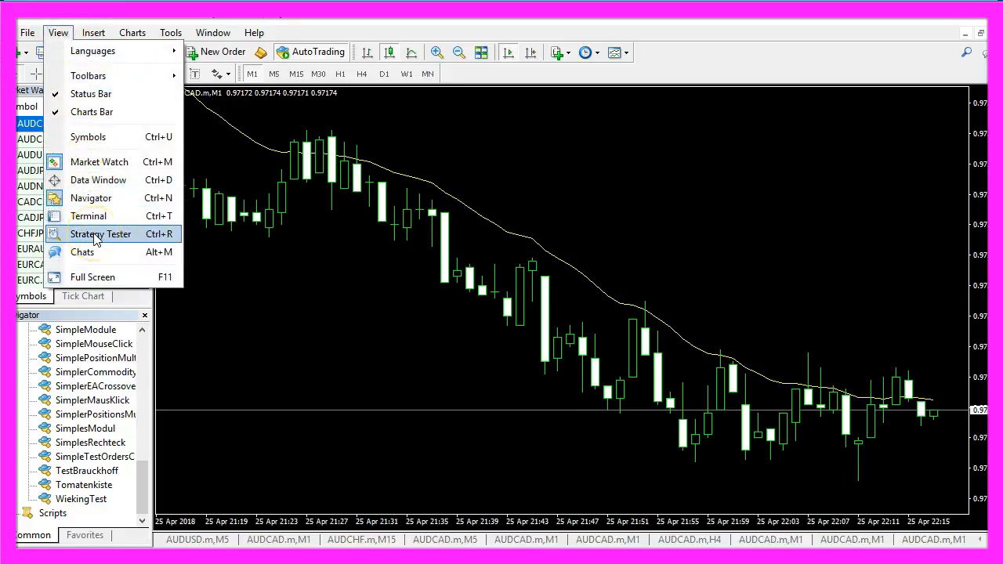
pyautogui.click(100, 233)
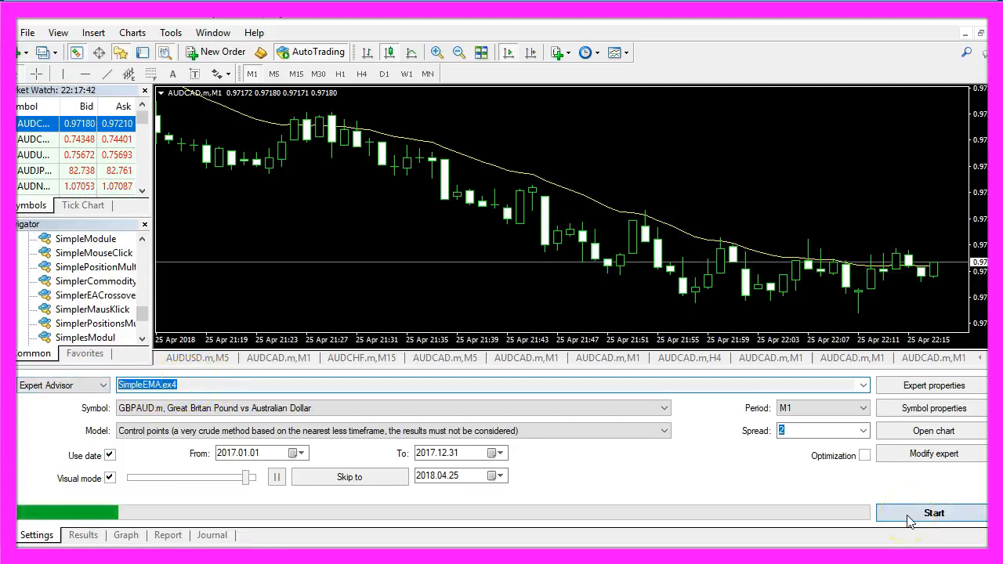
pyautogui.click(935, 513)
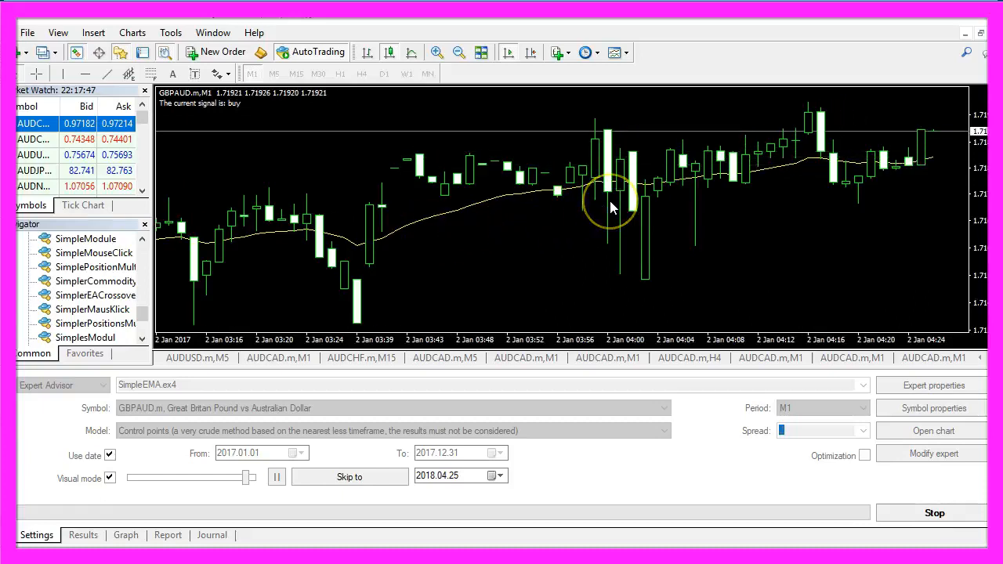